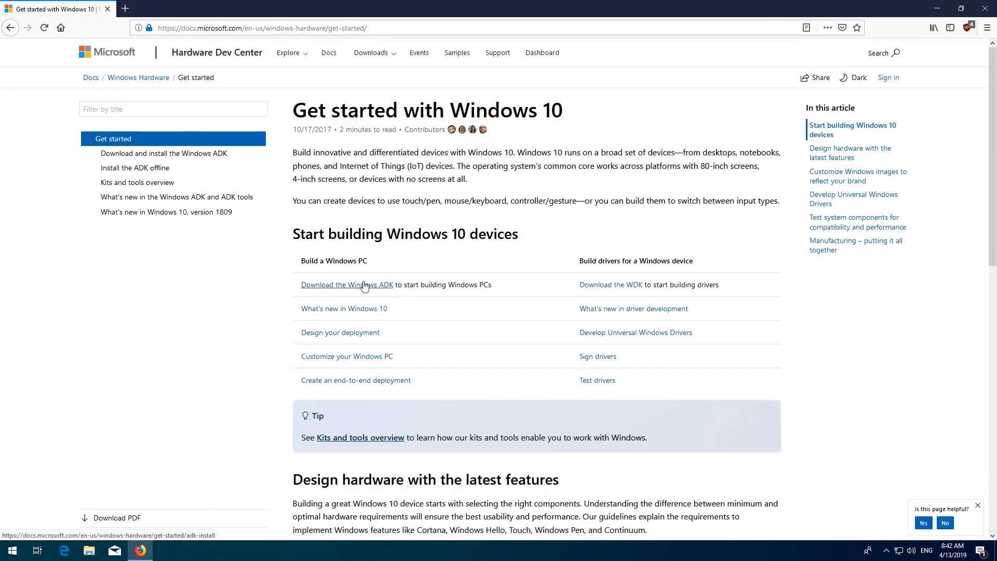
Open the 'Download and install the Windows ADK' page and browse the other ADK versions
left_click(346, 285)
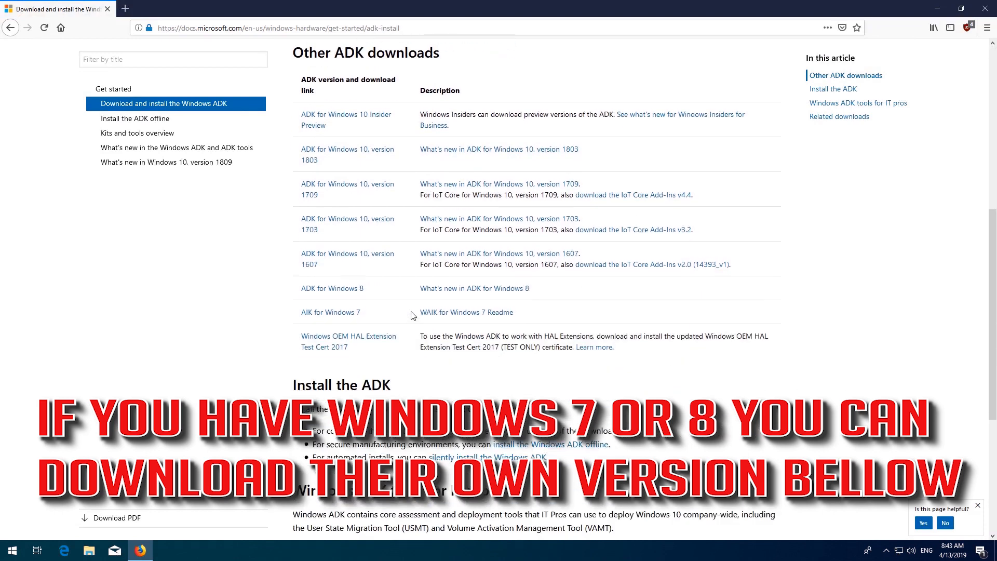
scroll("down", 3)
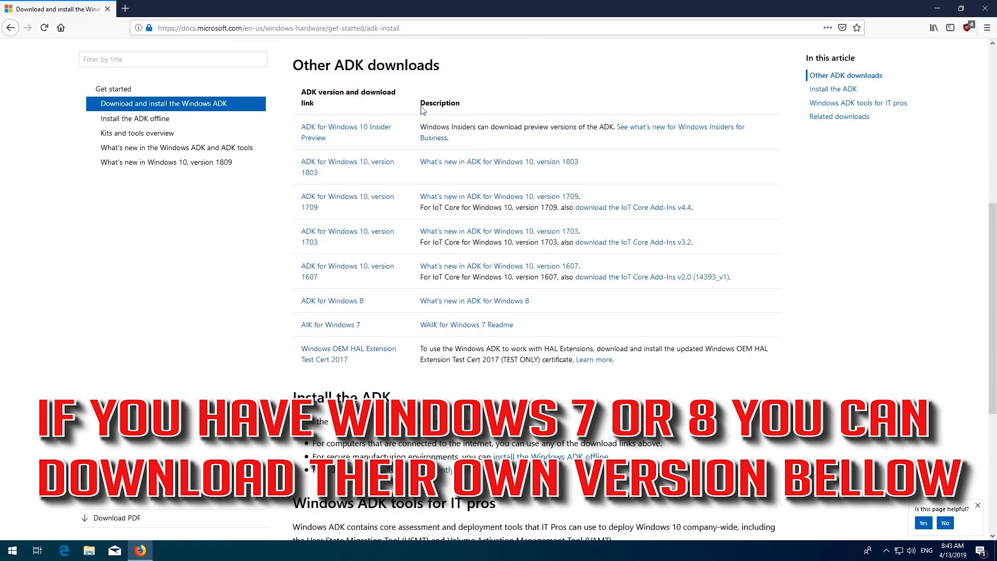
scroll("up", 3)
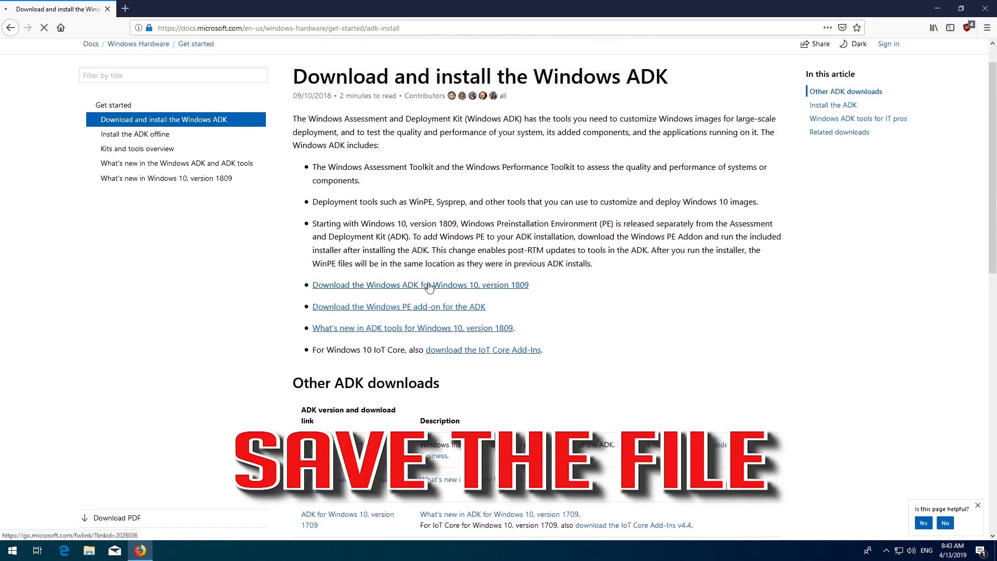
Save adksetup.exe for Windows ADK version 1809 and run it from Firefox downloads
left_click(420, 284)
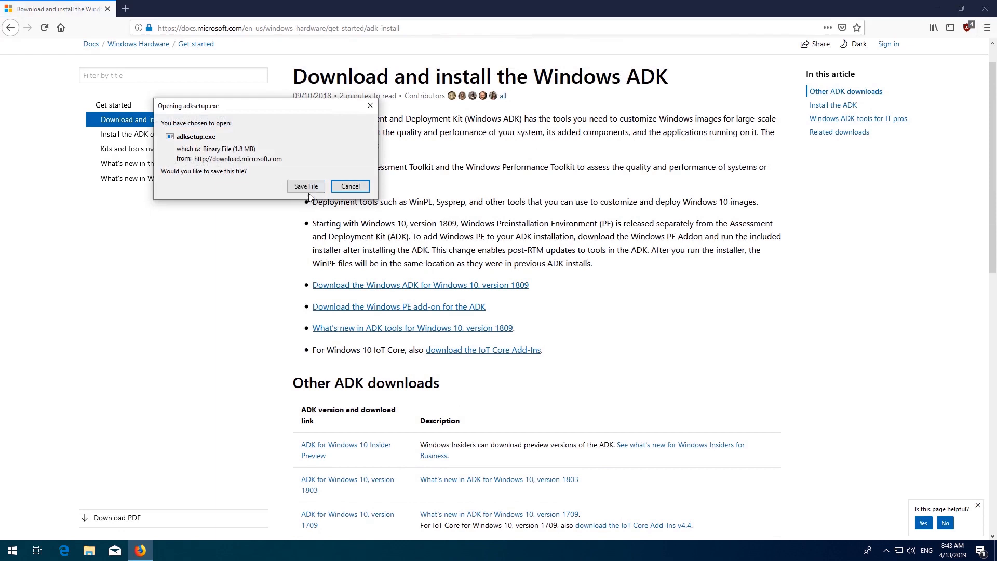
left_click(306, 186)
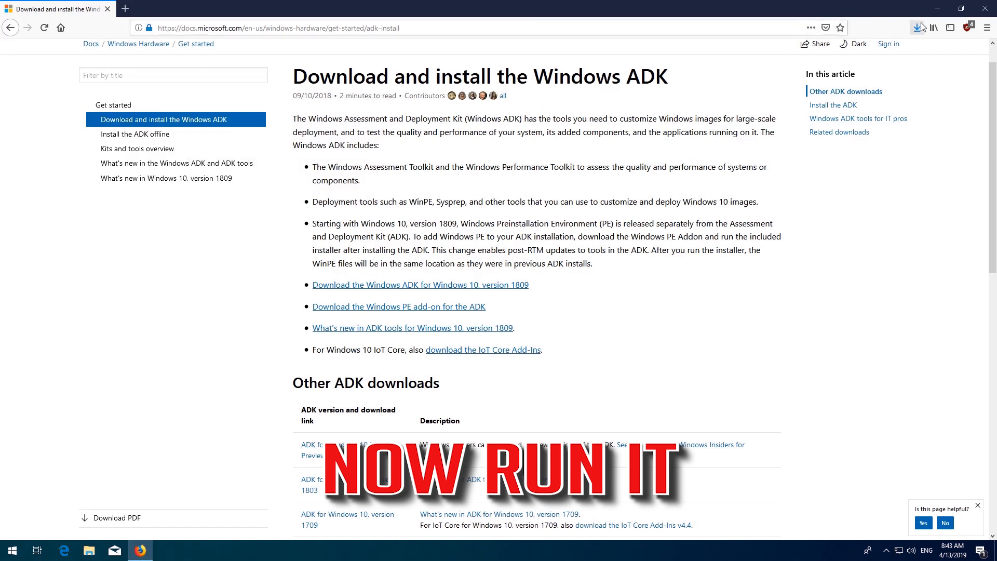
left_click(917, 28)
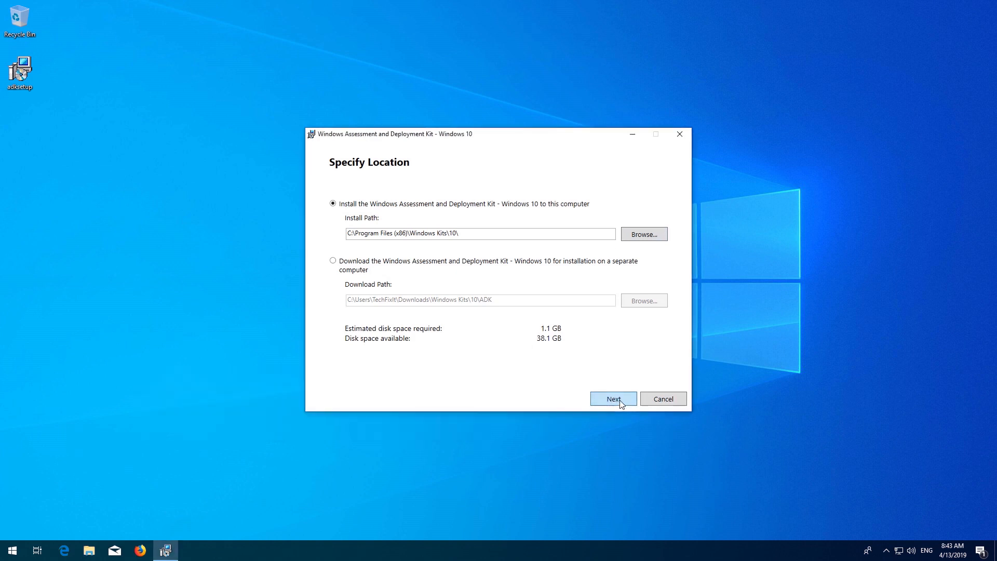
Keep the default ADK install path and choose No on the Windows Kits Privacy page
left_click(612, 398)
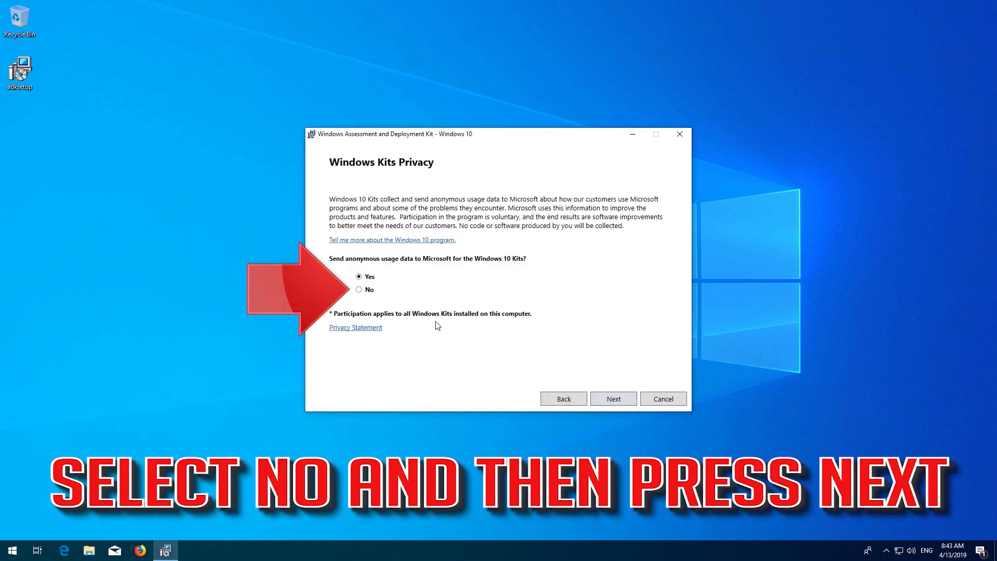
left_click(359, 290)
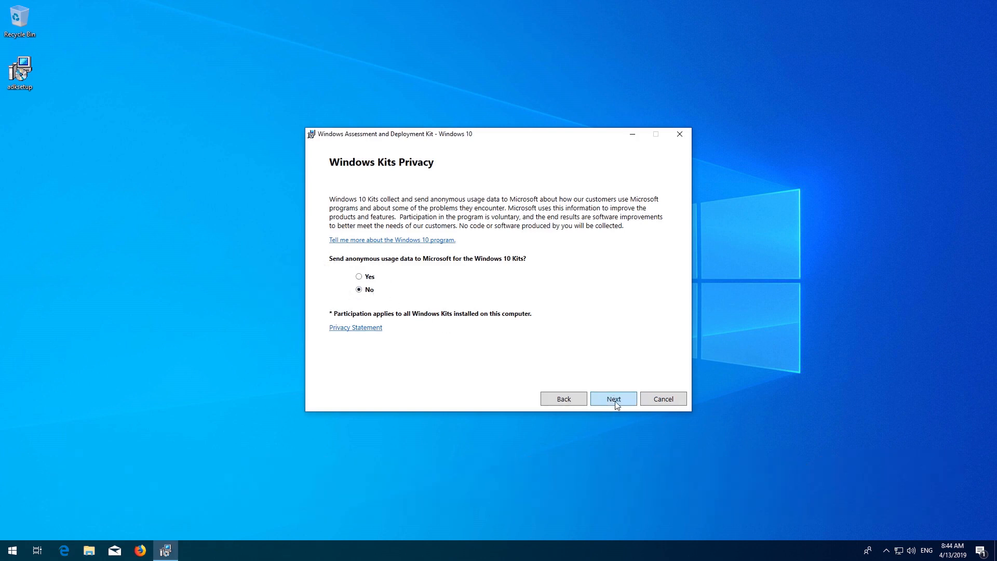
left_click(613, 398)
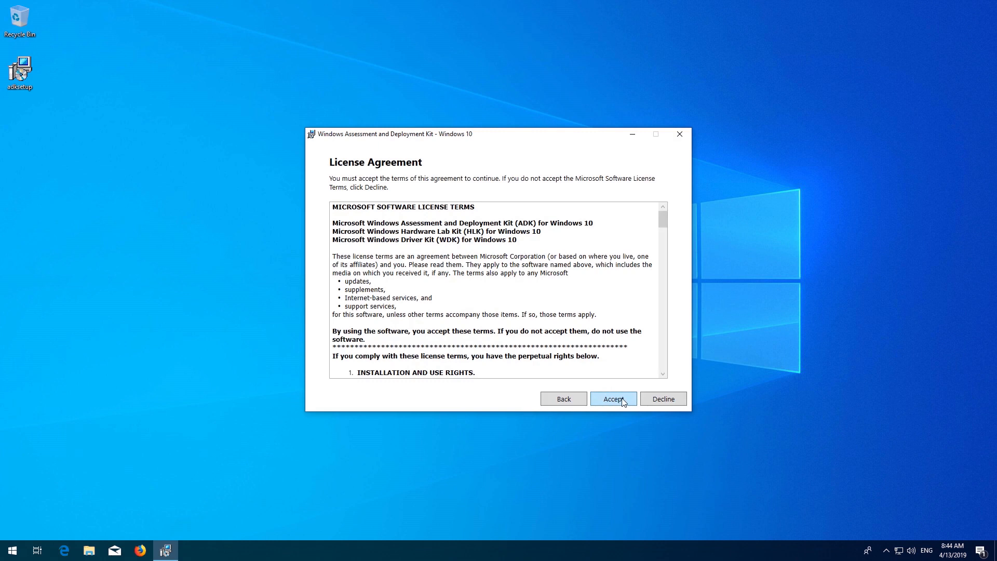
Accept the license and select only Application Compatibility Tools, deselecting Deployment Tools and others
left_click(611, 399)
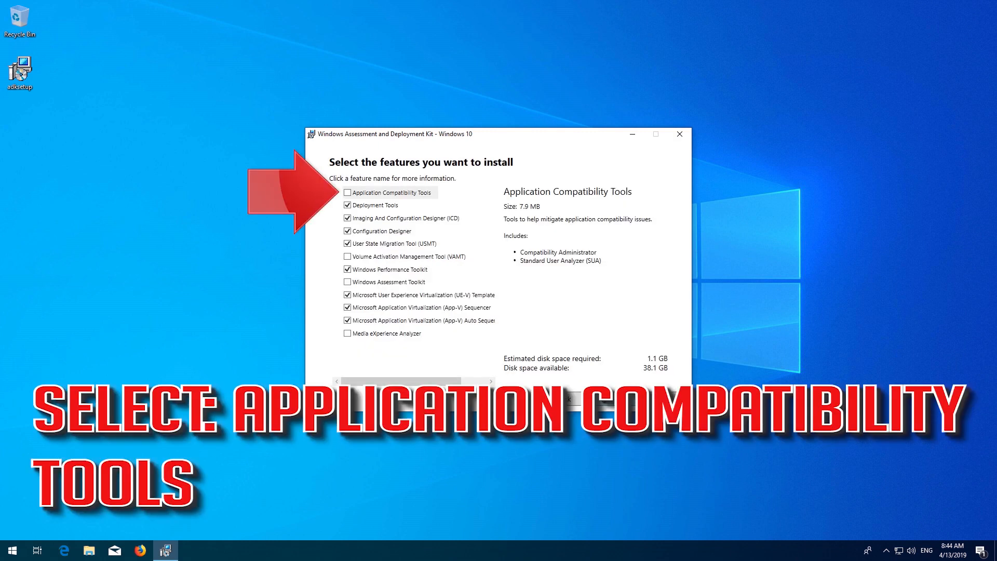
mouse_move(364, 199)
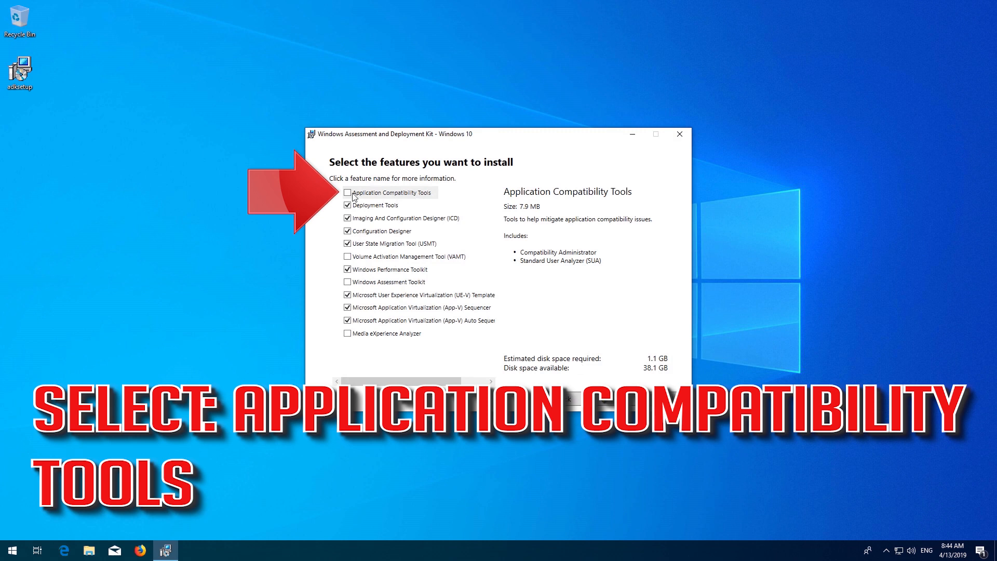
left_click(347, 192)
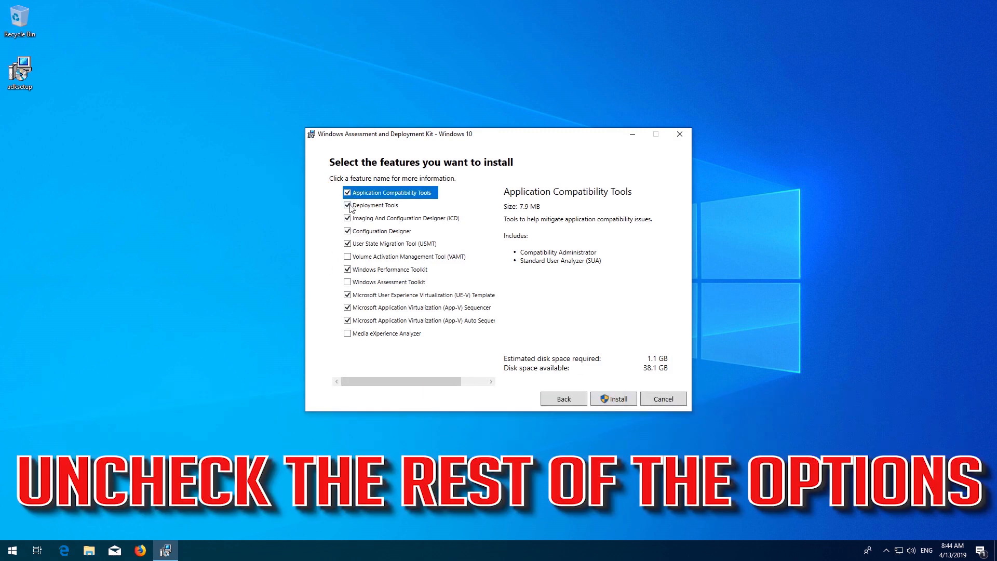
left_click(372, 205)
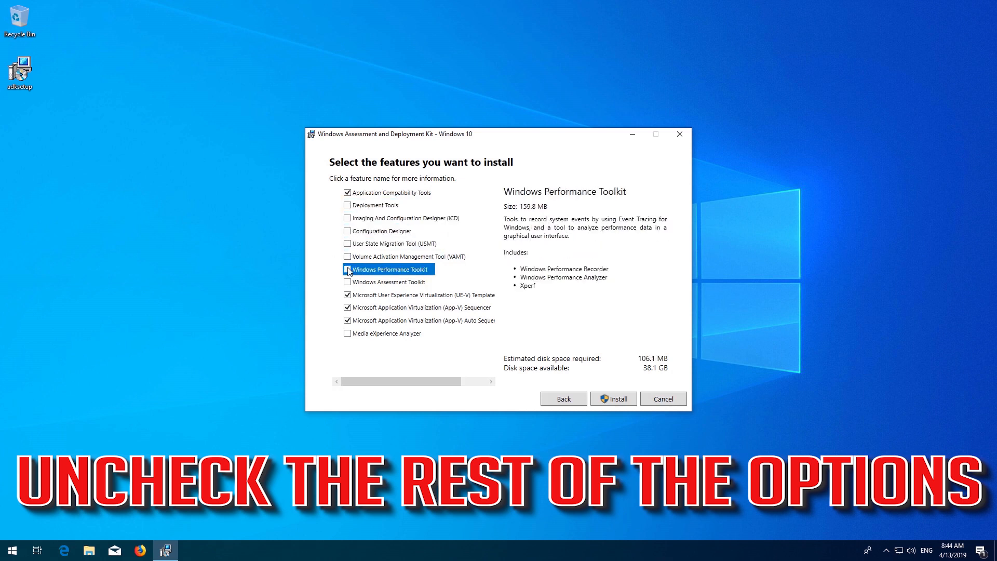
left_click(337, 295)
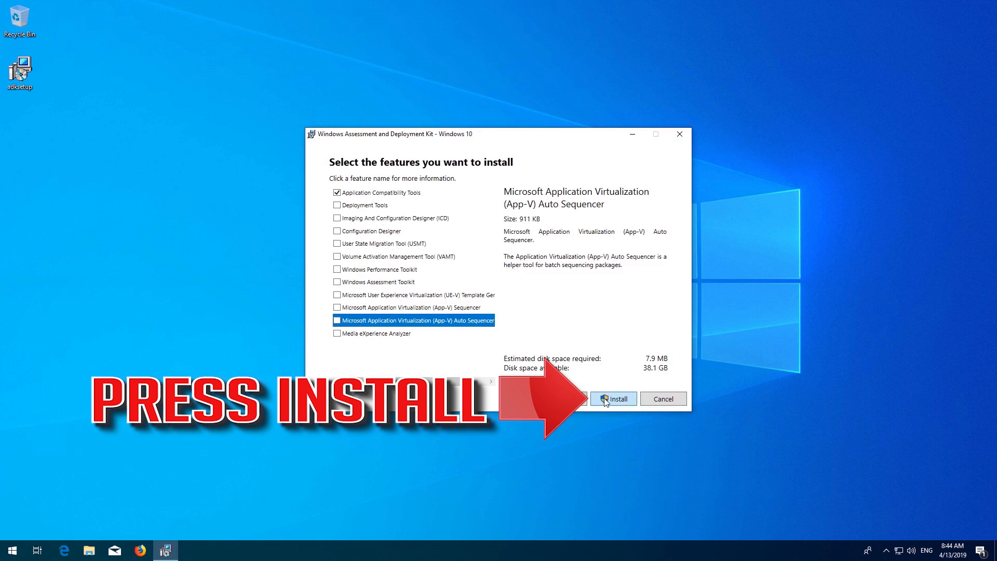
Install Application Compatibility Tools, approve the UAC prompt, and close the finished installer
left_click(612, 399)
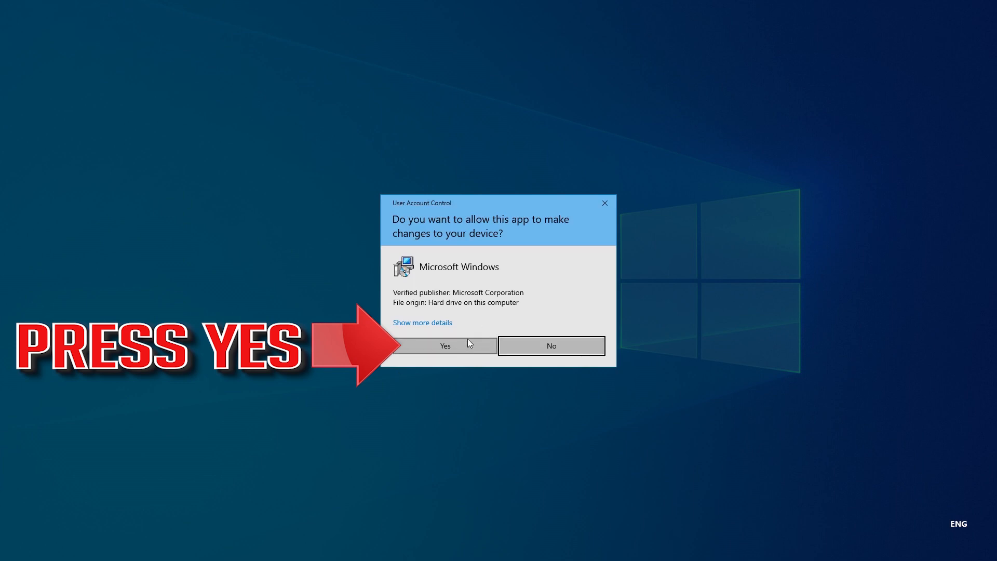
left_click(444, 345)
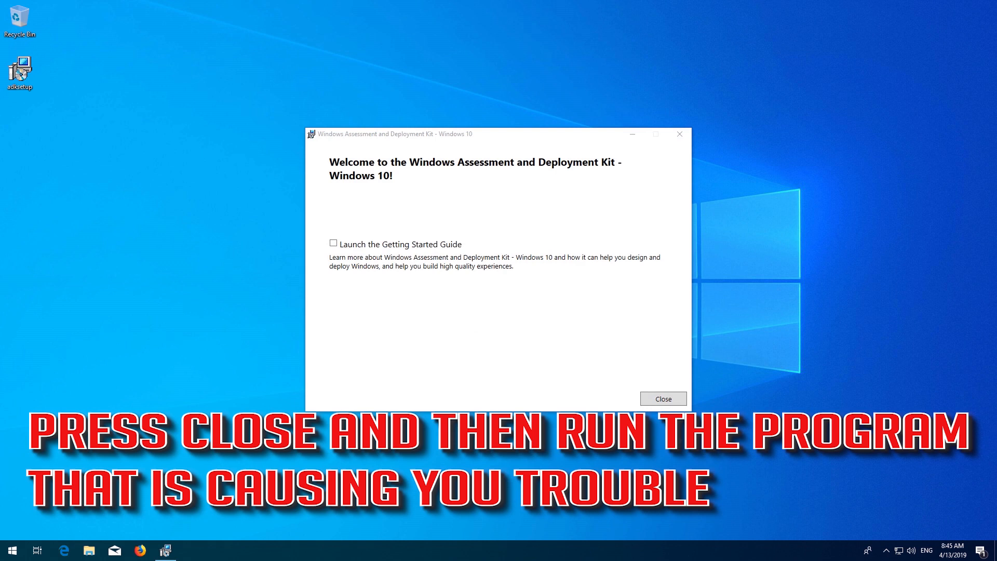
left_click(663, 398)
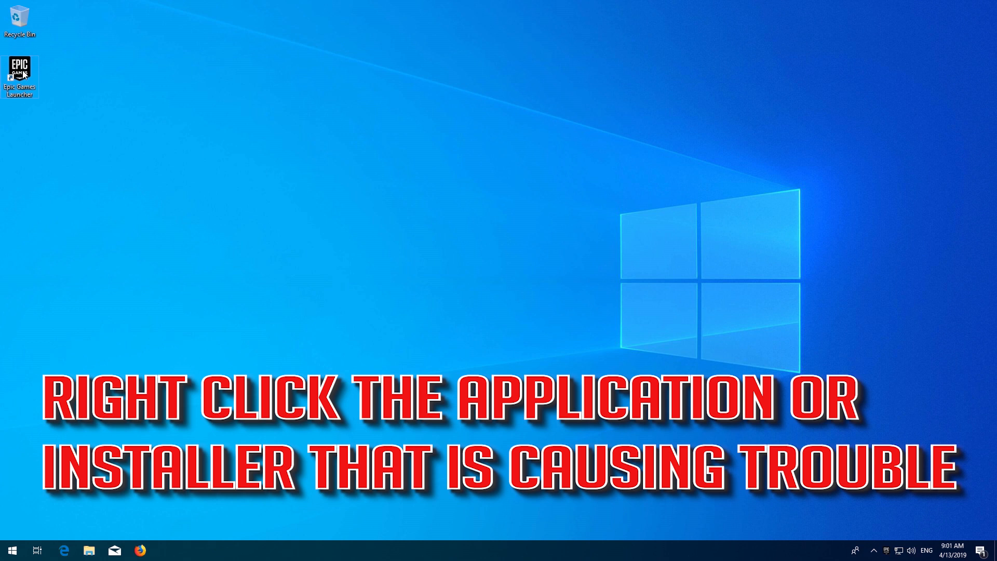
Open Properties for the Epic Games Launcher desktop shortcut
right_click(19, 70)
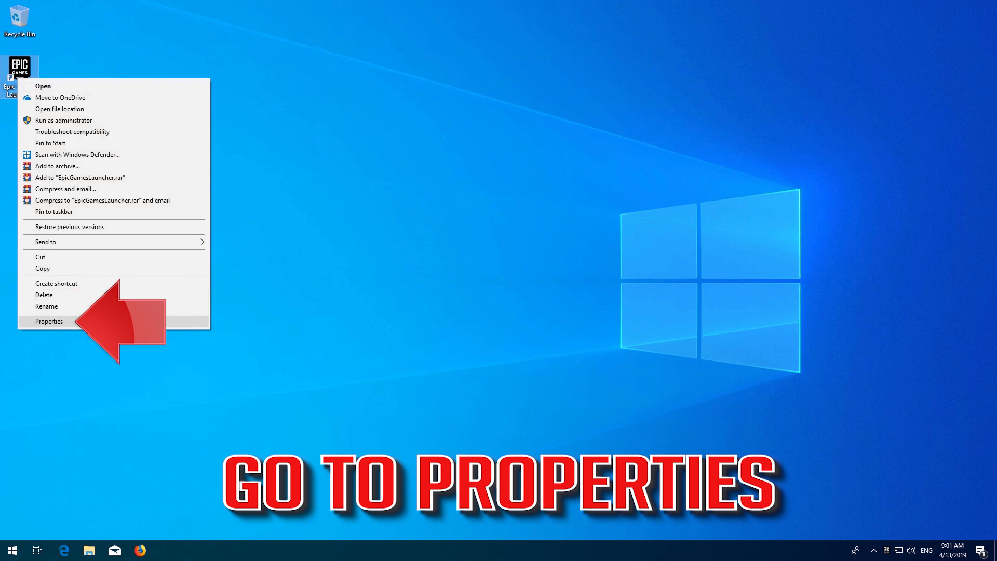
left_click(49, 321)
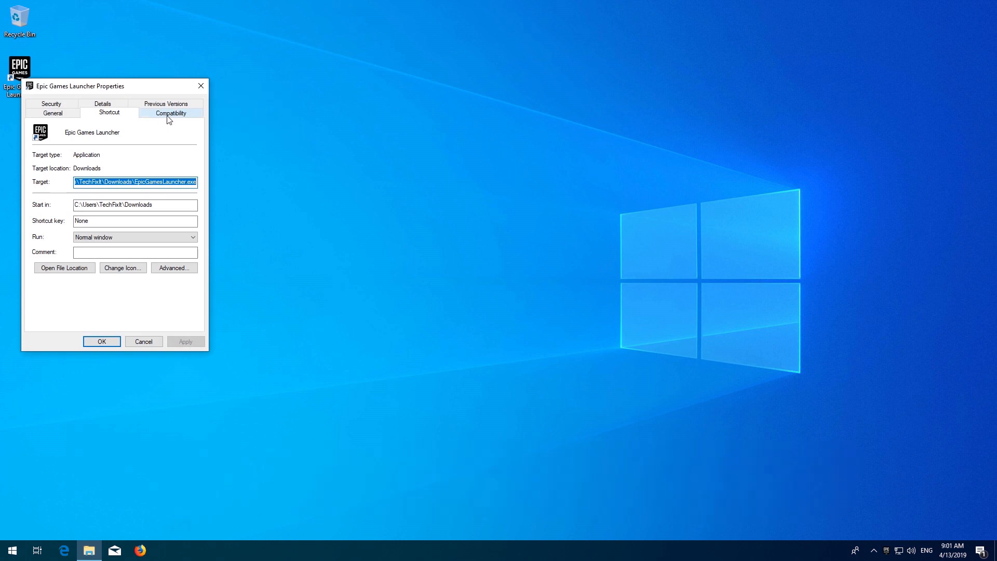
Enable Windows 8 compatibility mode for Epic Games Launcher, apply it, and close Properties
left_click(170, 113)
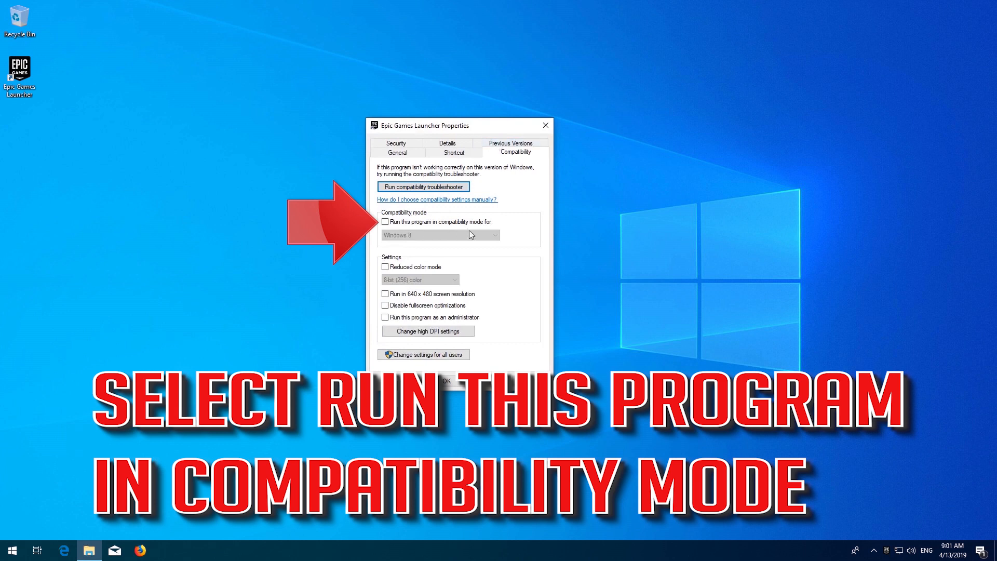
mouse_move(439, 237)
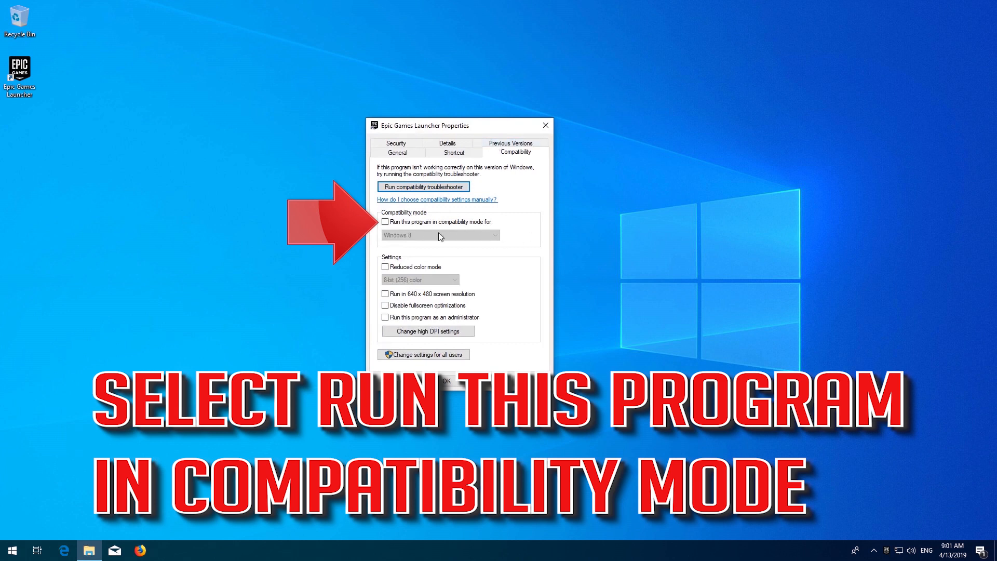
left_click(385, 221)
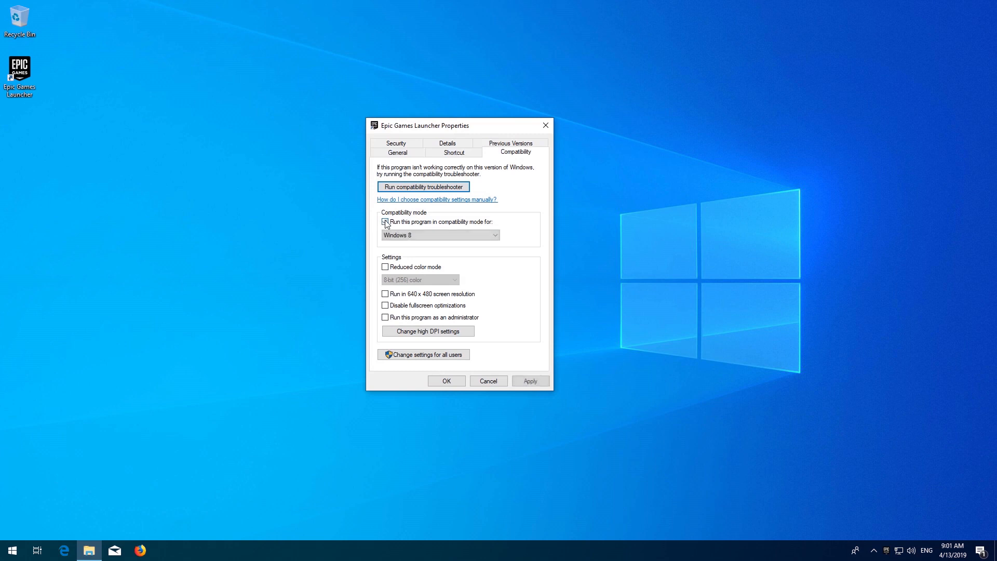
left_click(386, 222)
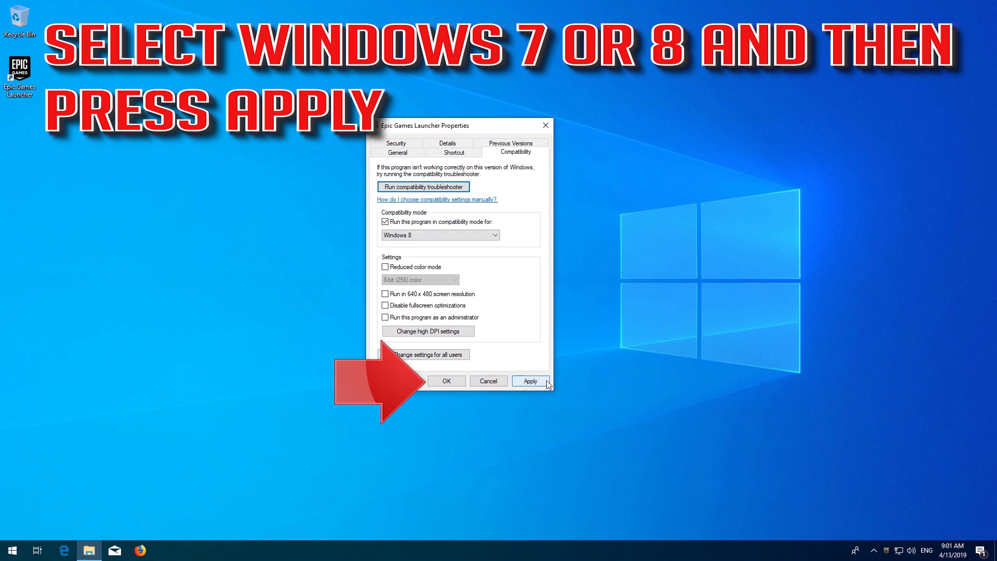
left_click(529, 380)
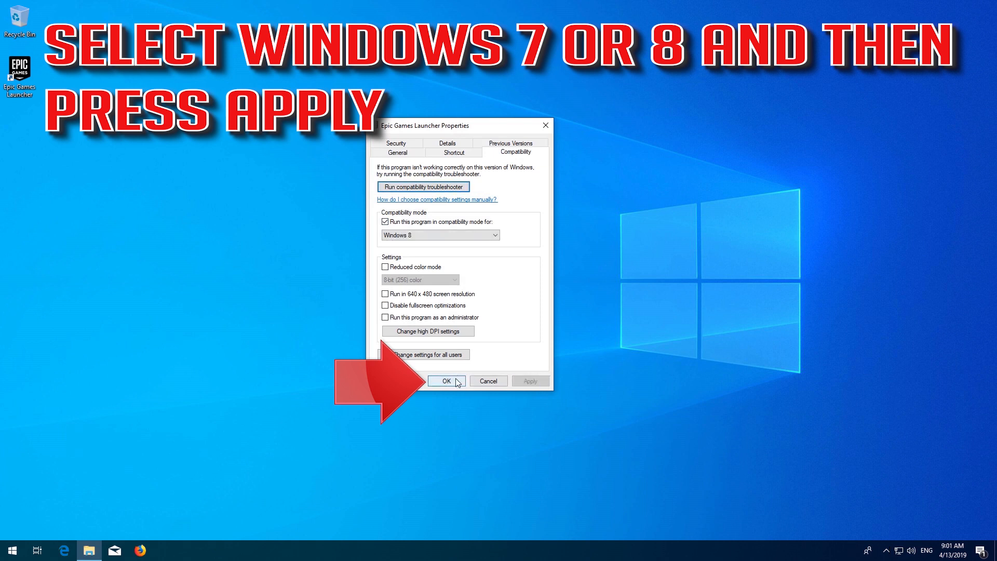
left_click(446, 381)
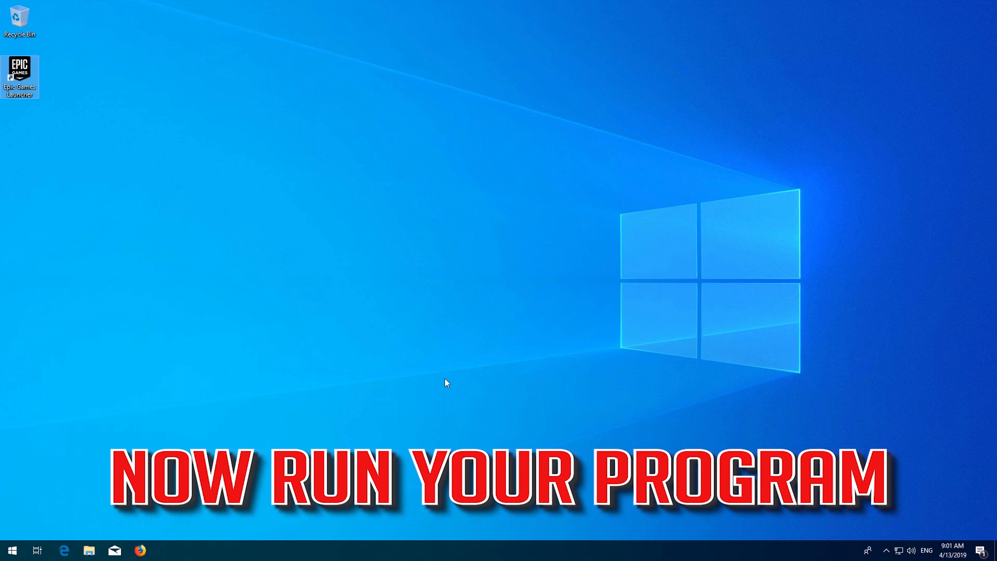
left_click(11, 549)
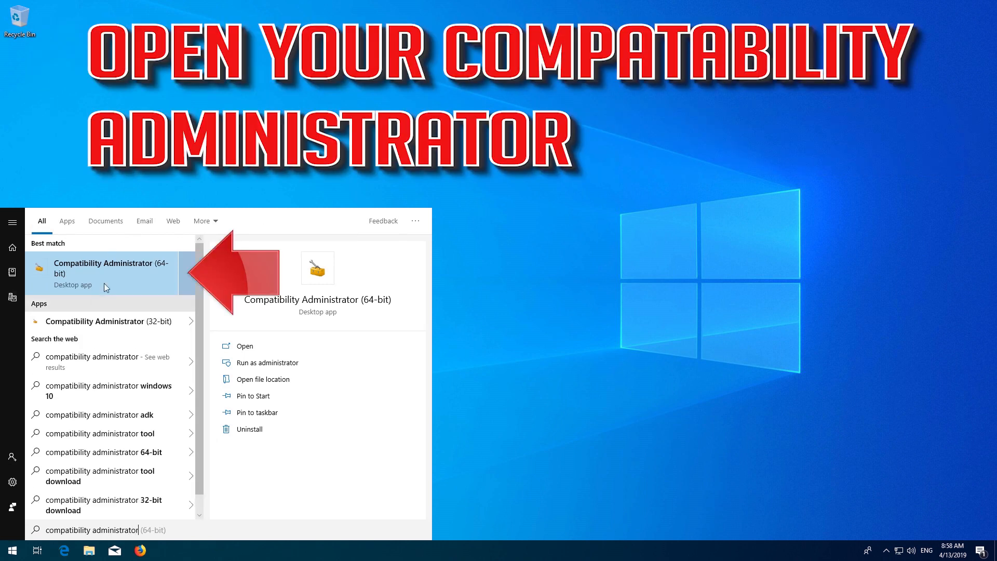
mouse_move(128, 263)
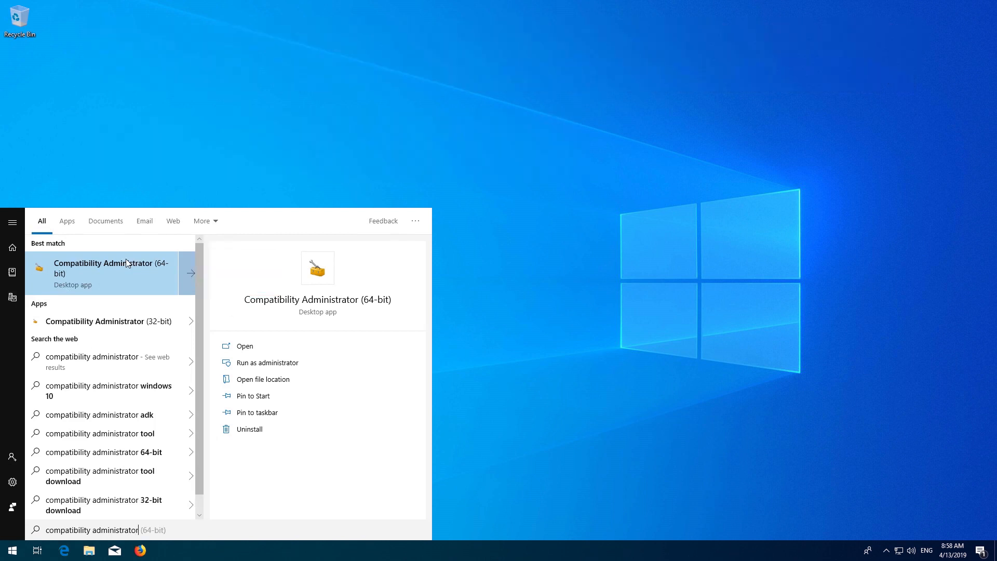
Launch Compatibility Administrator (64-bit) from Start and approve the User Account Control prompt
left_click(268, 363)
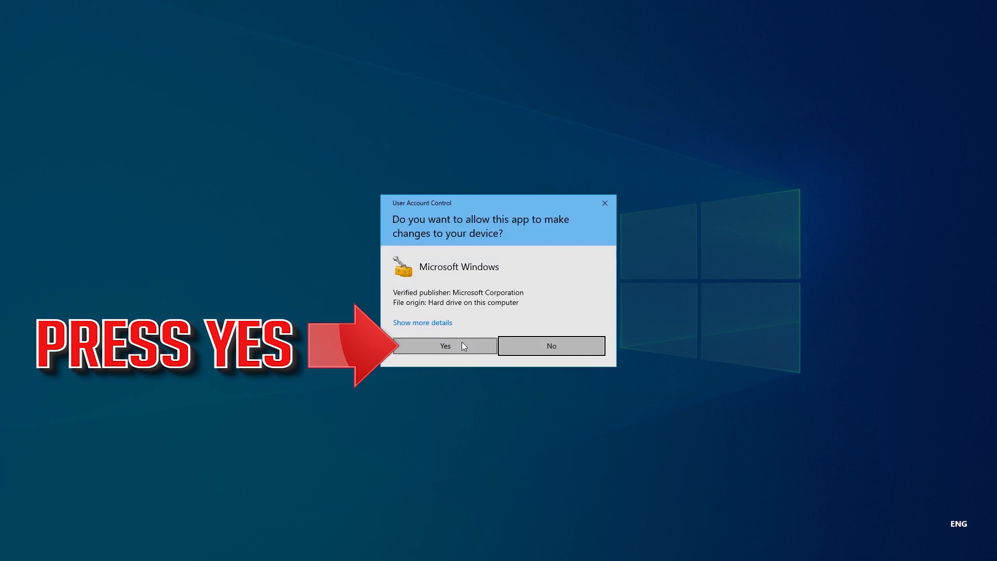
left_click(445, 346)
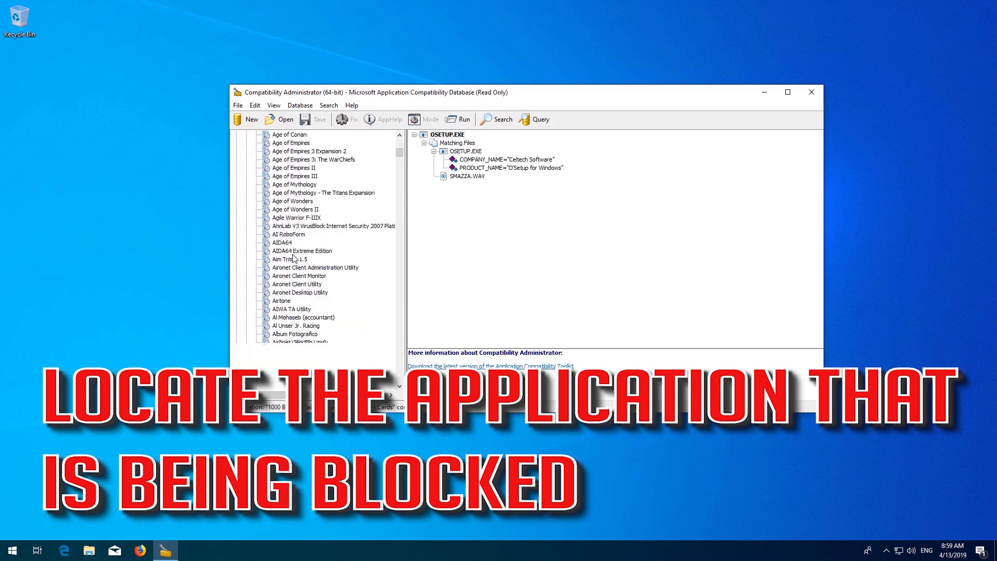
Scroll the application list down and select Far Cry 5 to show its DXGICompat fix
scroll("down", 3)
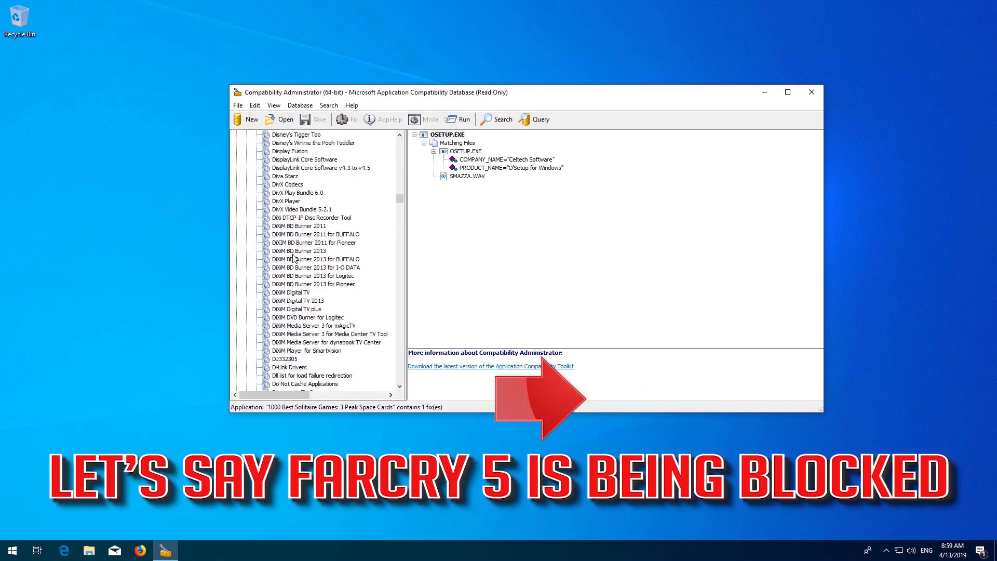
scroll("down", 3)
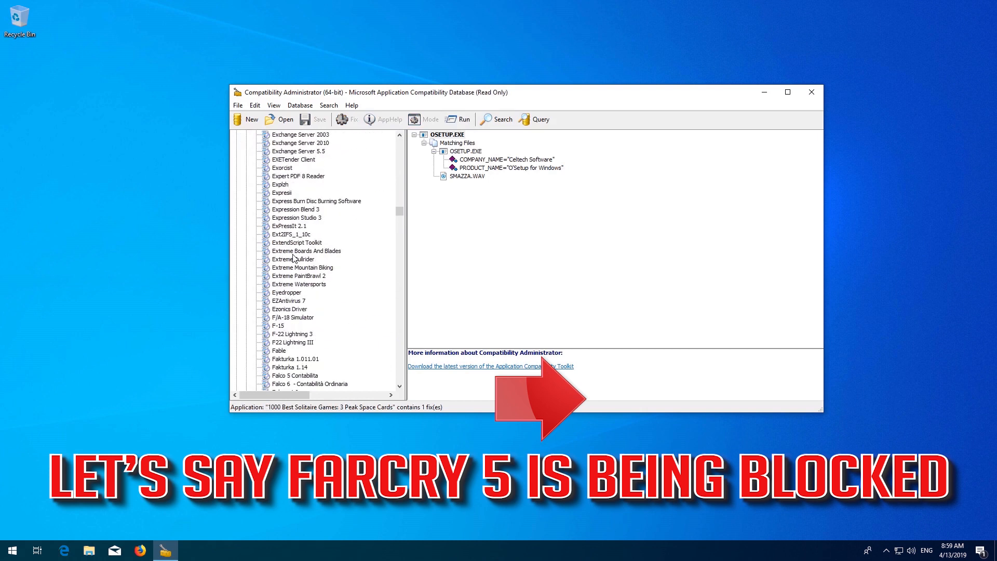
scroll("down", 3)
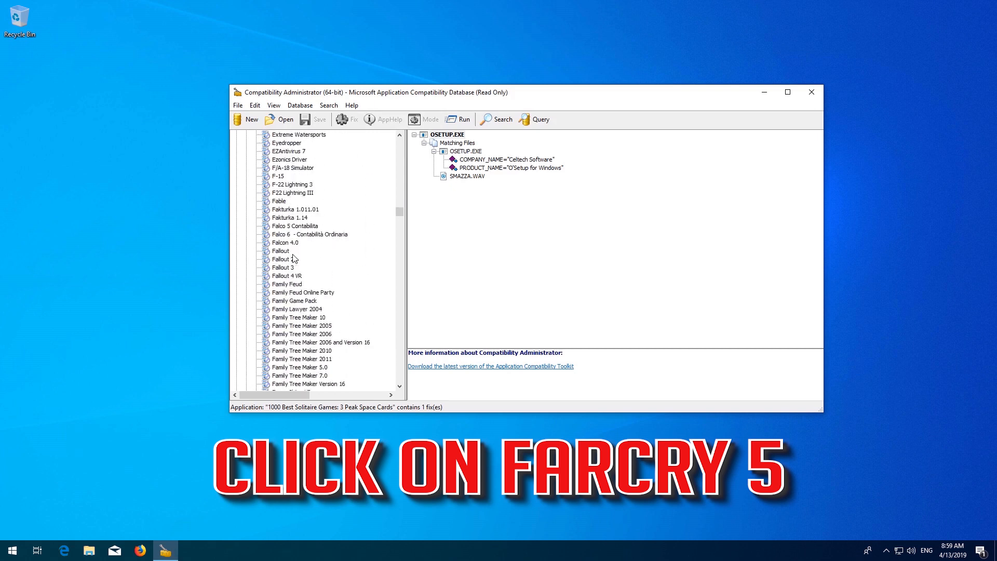
scroll("down", 3)
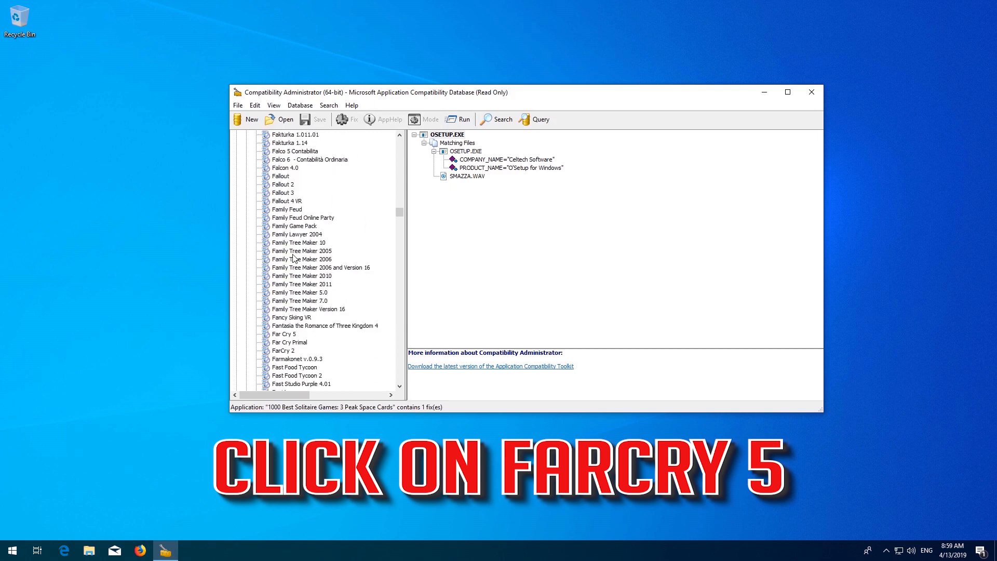
left_click(283, 334)
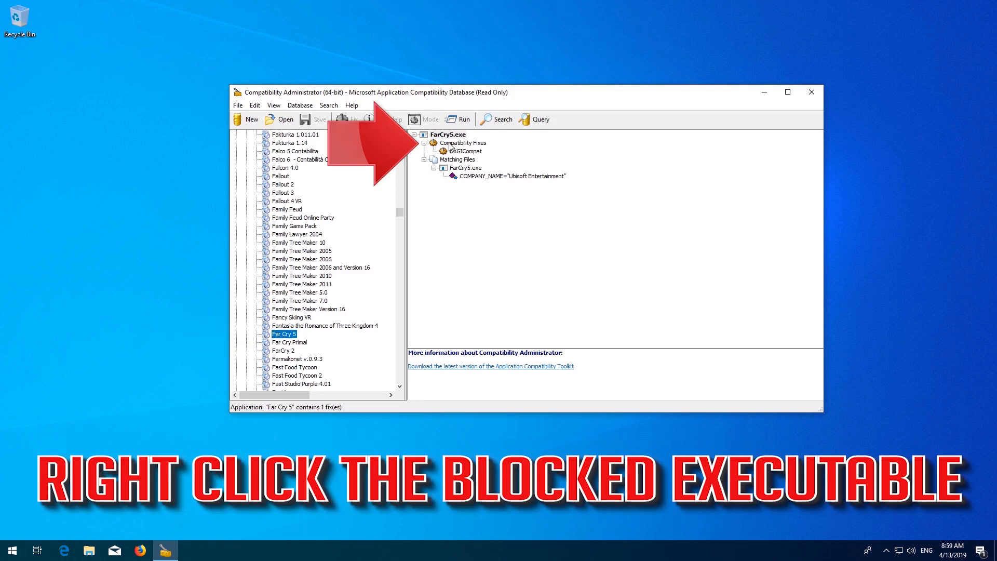
Select FarCry5.exe in the right pane and disable its entry from the context menu
left_click(448, 134)
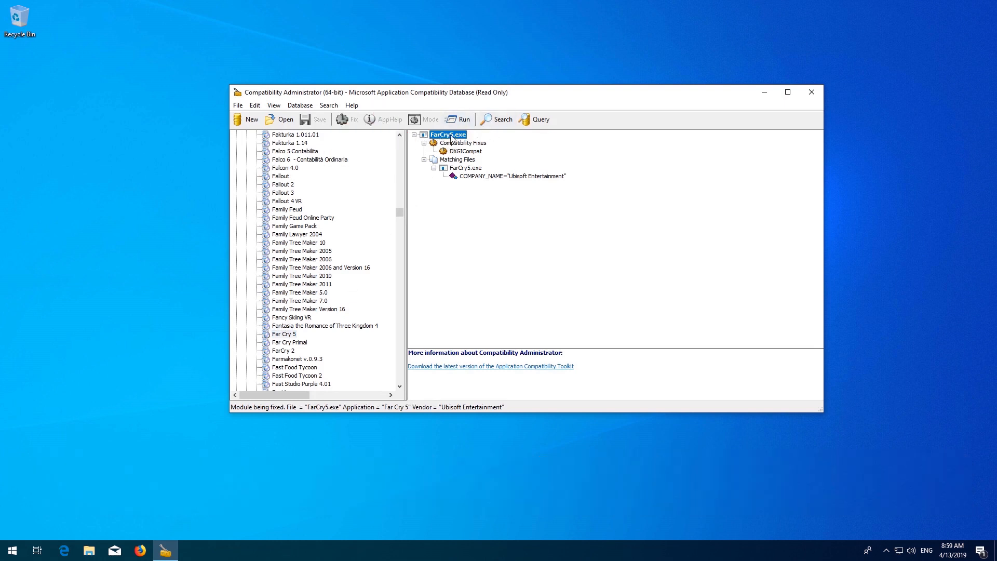
right_click(449, 134)
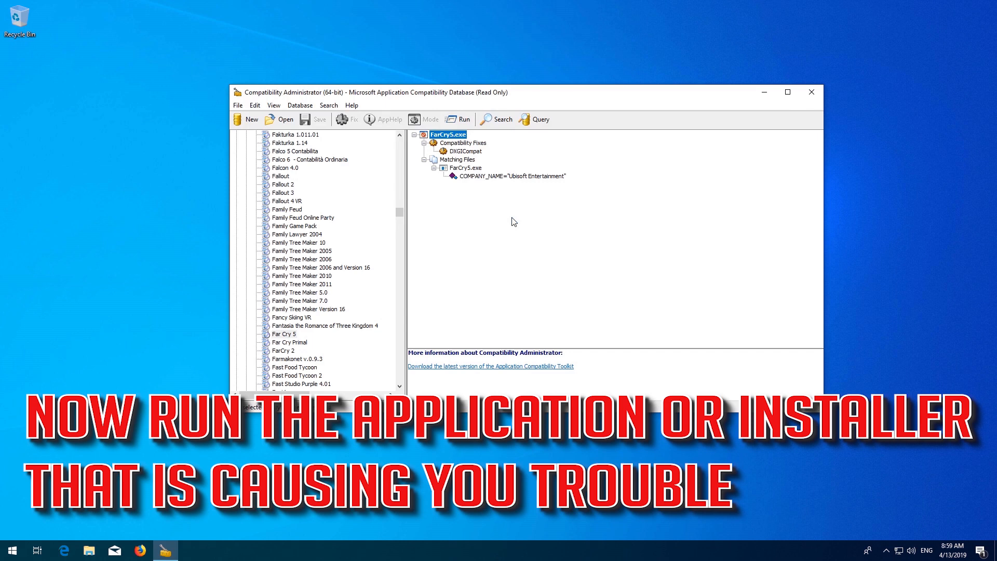
mouse_move(813, 109)
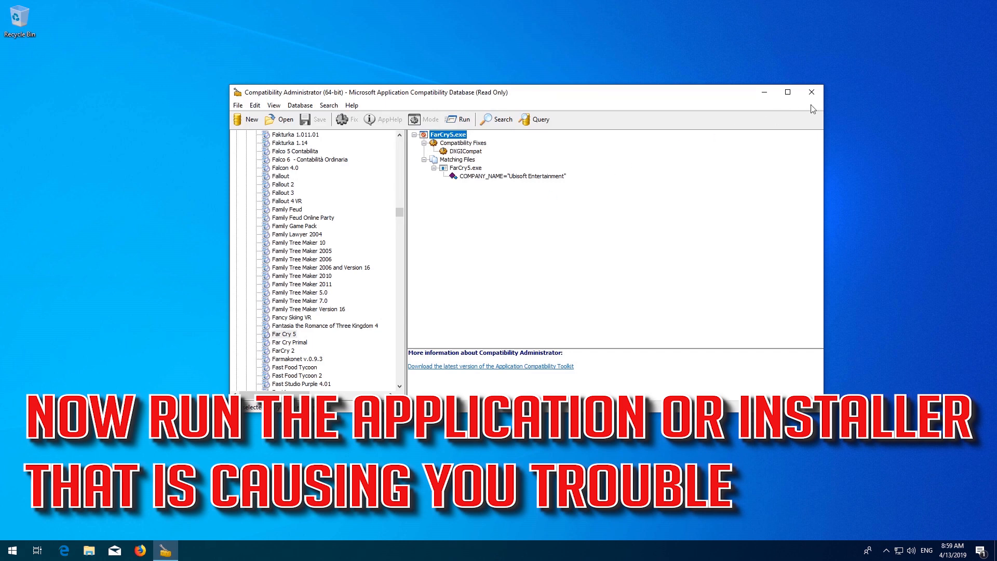